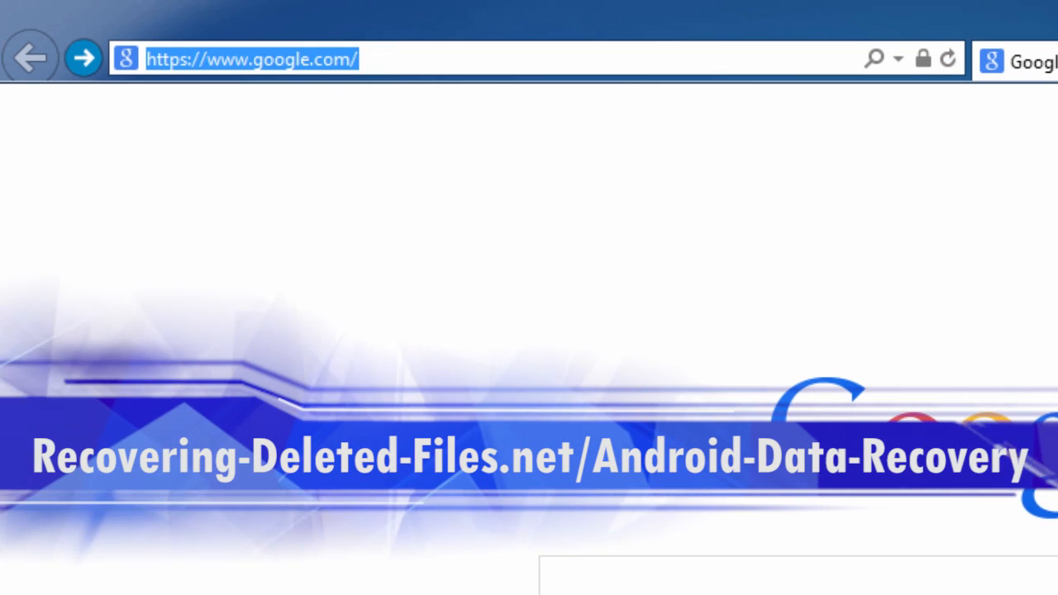
- Go from the recovering-deleted-files.net Android data recovery review to the official Dr.Fone page
{"action": "type", "text": "http://recovering-deleted-files.net/android-data-recovery"}
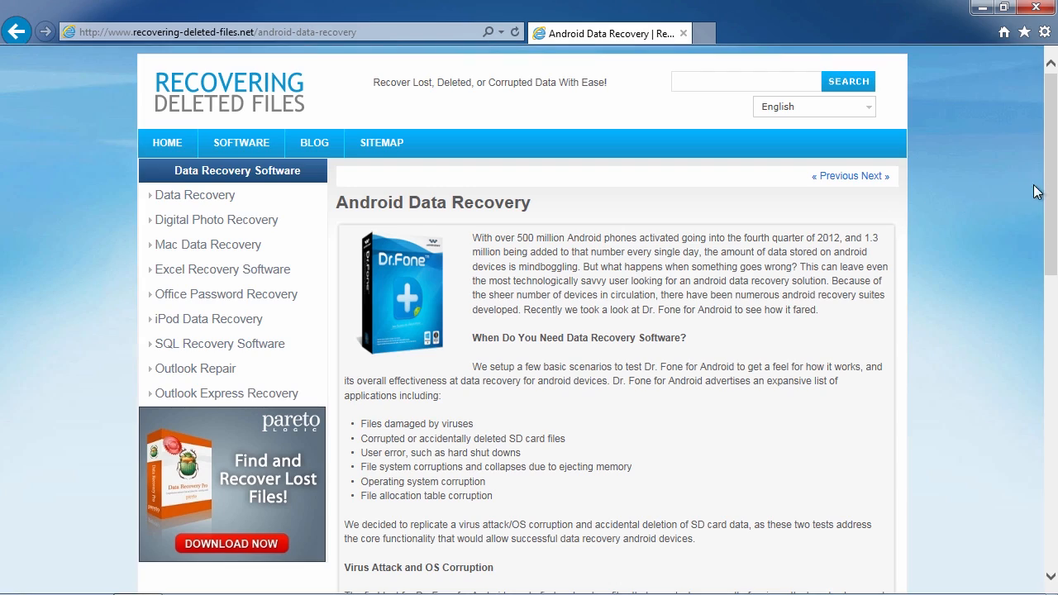
{"action": "scroll", "scroll_direction": "down", "scroll_amount": 3}
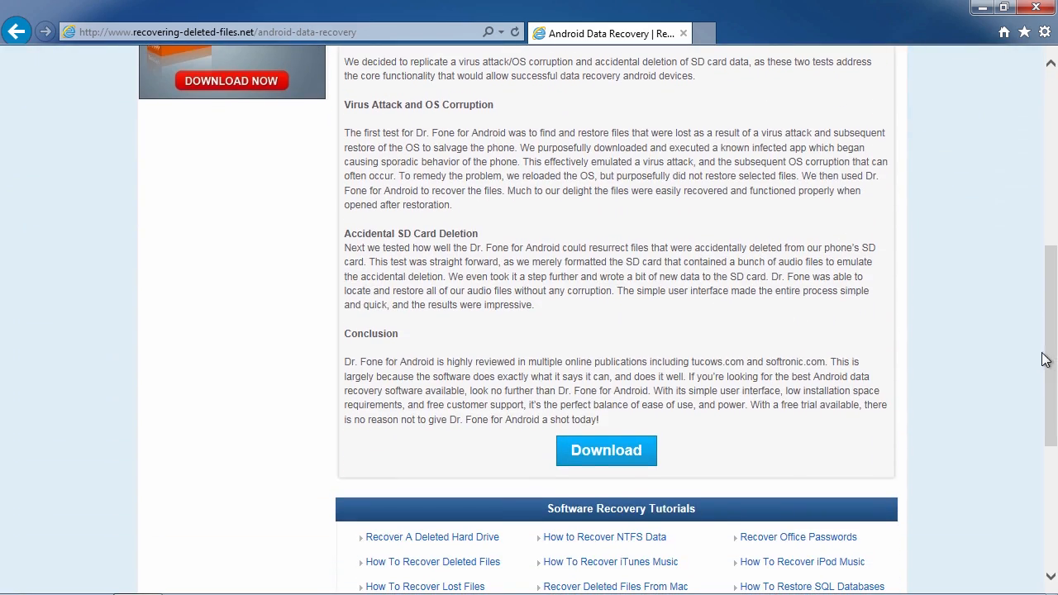
{"action": "left_click", "coordinate": [606, 450]}
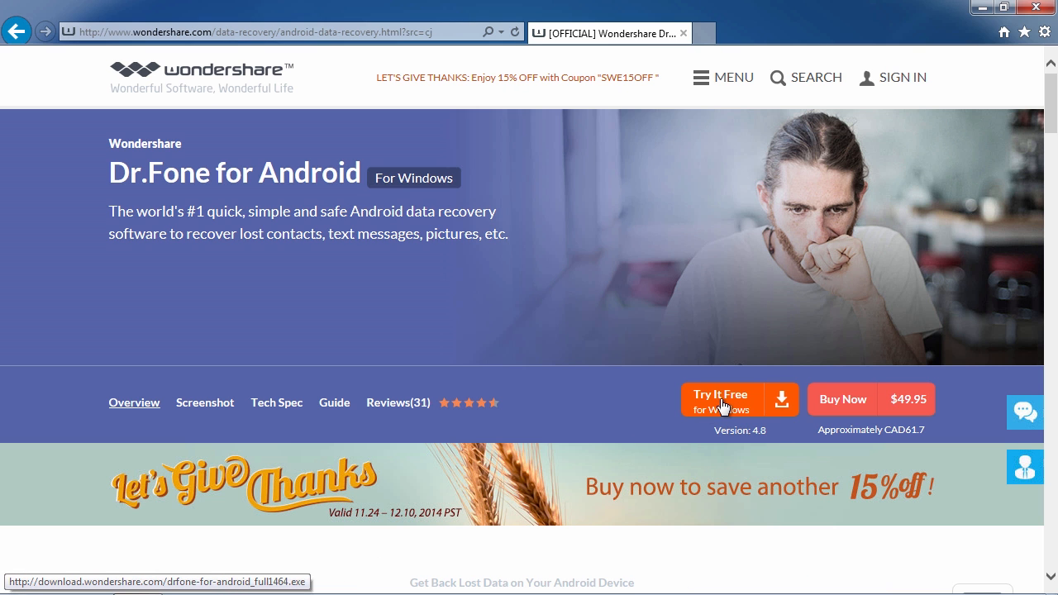
- Download the Dr.Fone for Android free trial installer and save it to the Desktop
{"action": "left_click", "coordinate": [719, 399]}
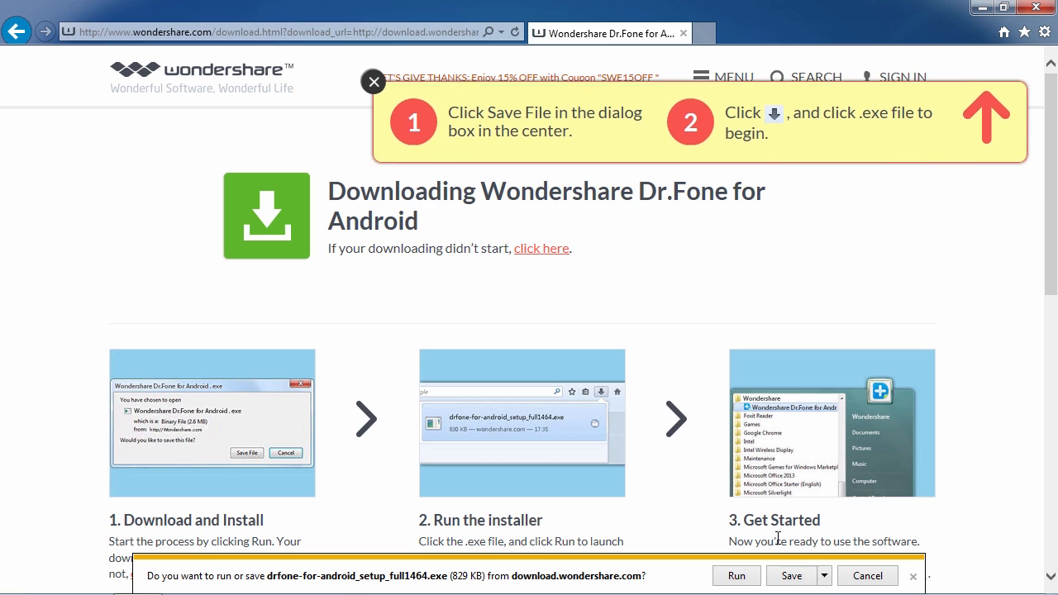
{"action": "left_click", "coordinate": [791, 575]}
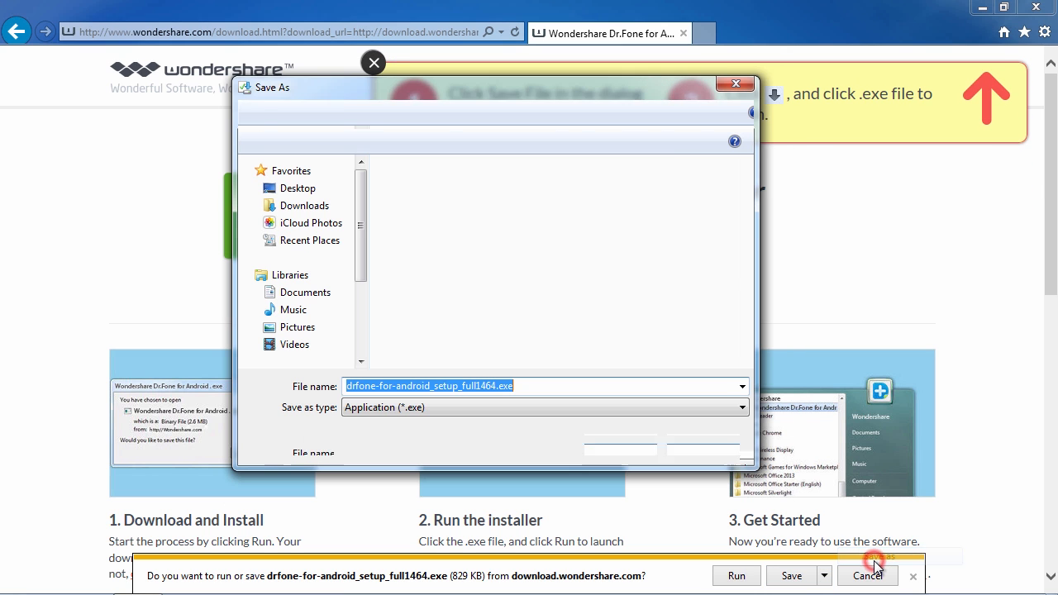
{"action": "left_click", "coordinate": [298, 188]}
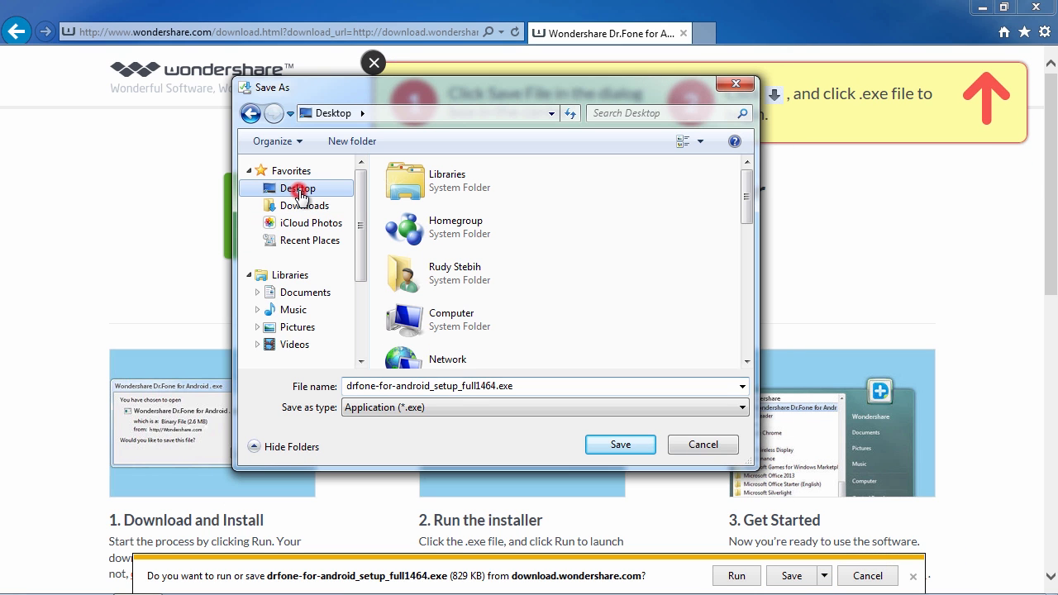
{"action": "left_click", "coordinate": [620, 444]}
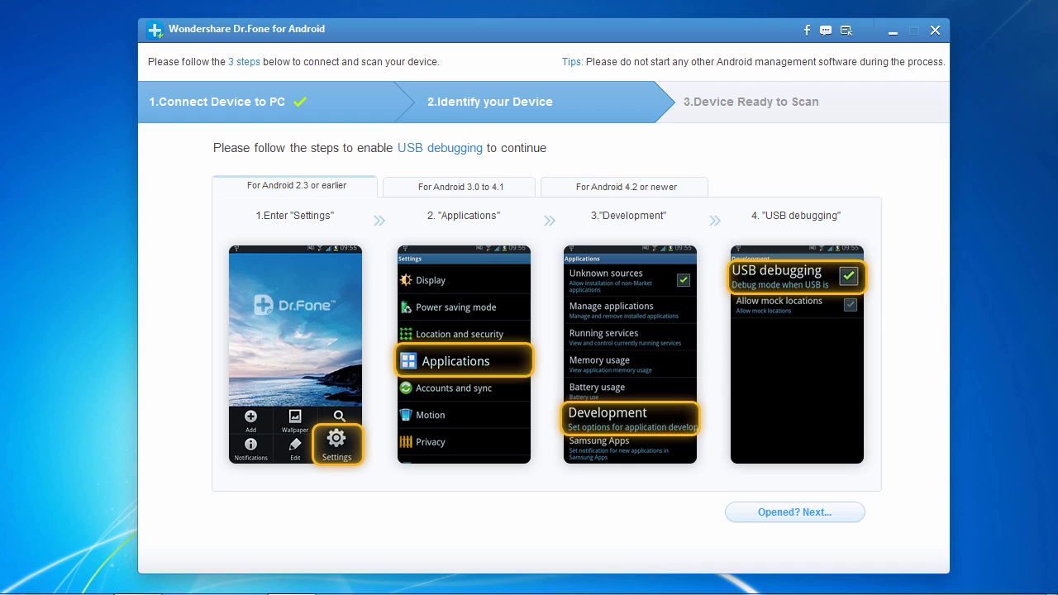
- Confirm USB debugging is enabled so Dr.Fone recognises the LG P500H
{"action": "left_click", "coordinate": [795, 512]}
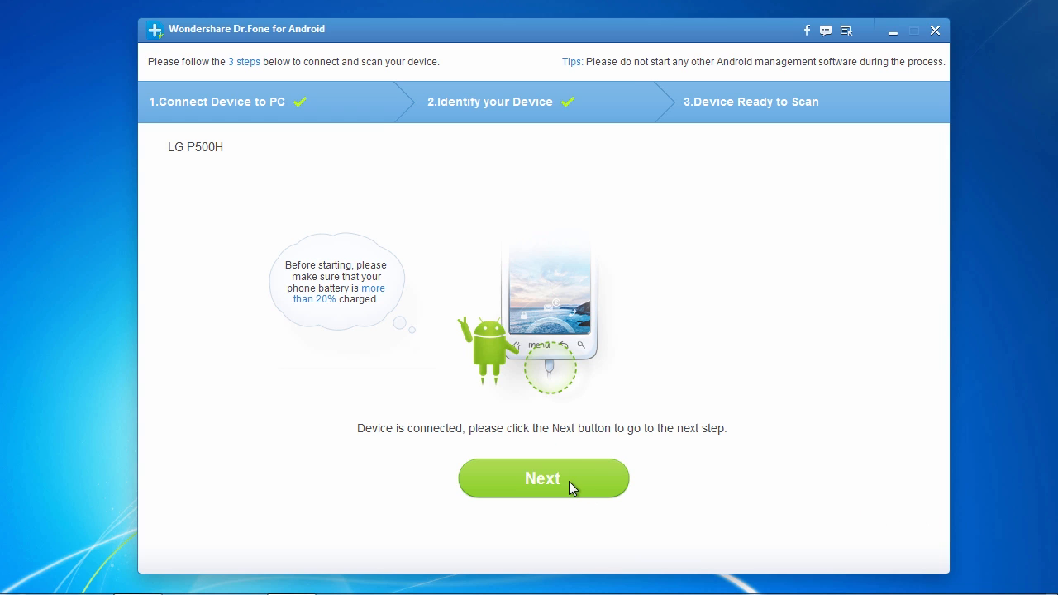
- Select all file types, including Call History, for recovery and continue to scanning modes
{"action": "left_click", "coordinate": [543, 478]}
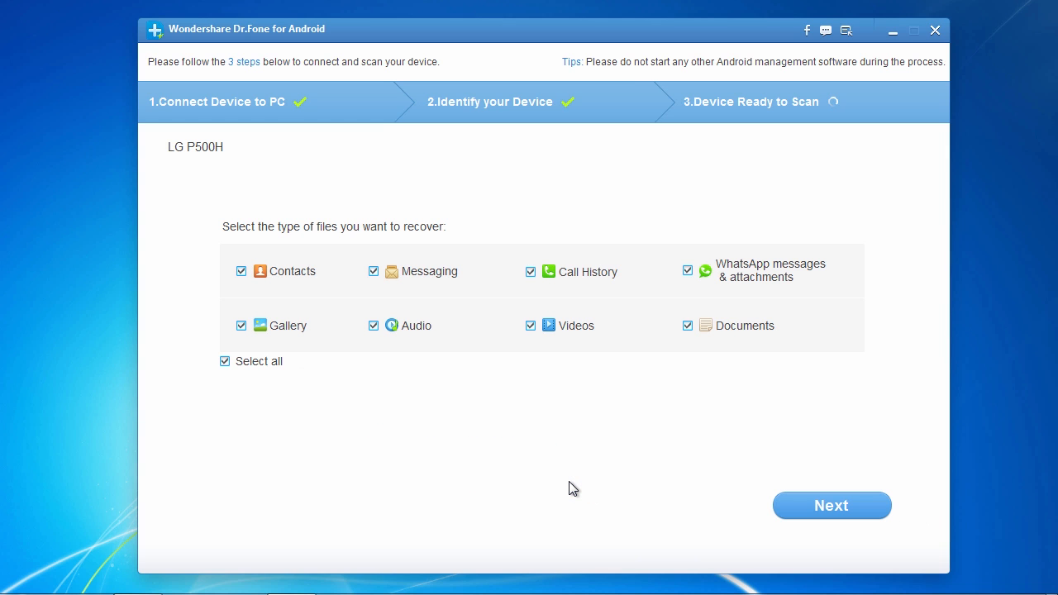
{"action": "mouse_move", "coordinate": [371, 411]}
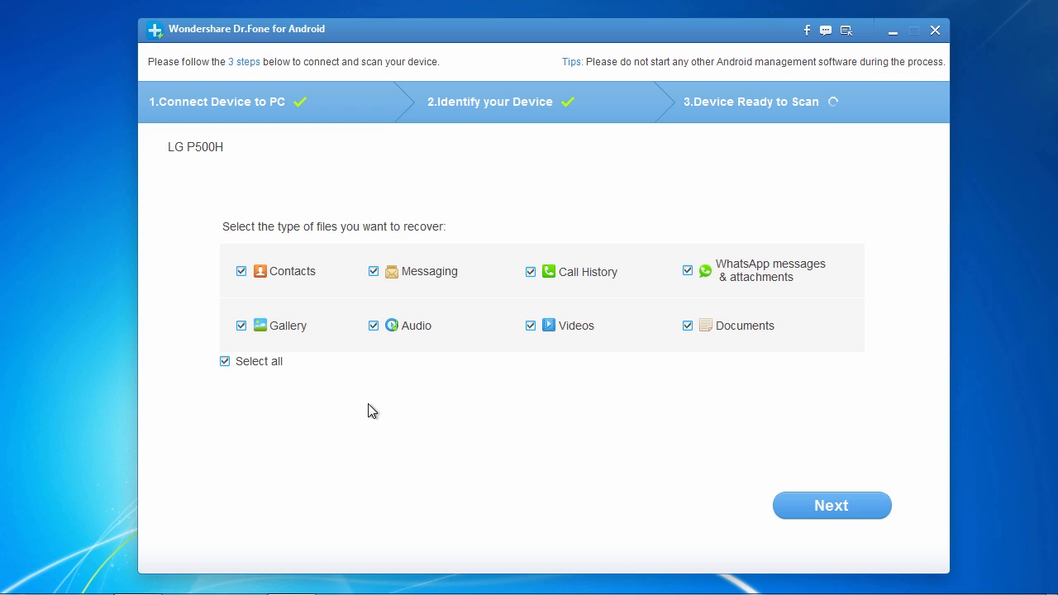
{"action": "left_click", "coordinate": [240, 271]}
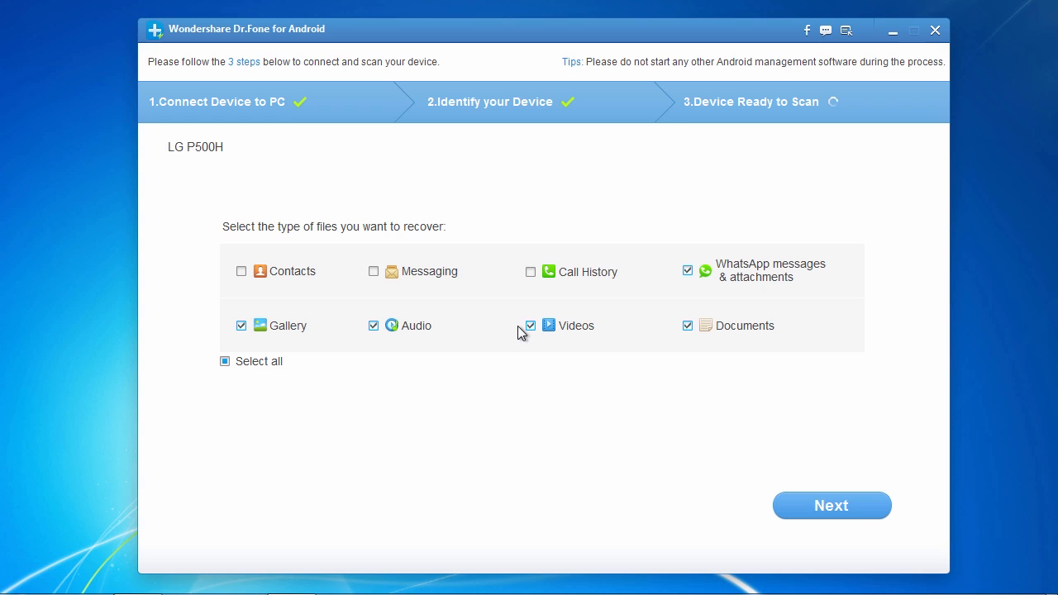
{"action": "left_click", "coordinate": [530, 271]}
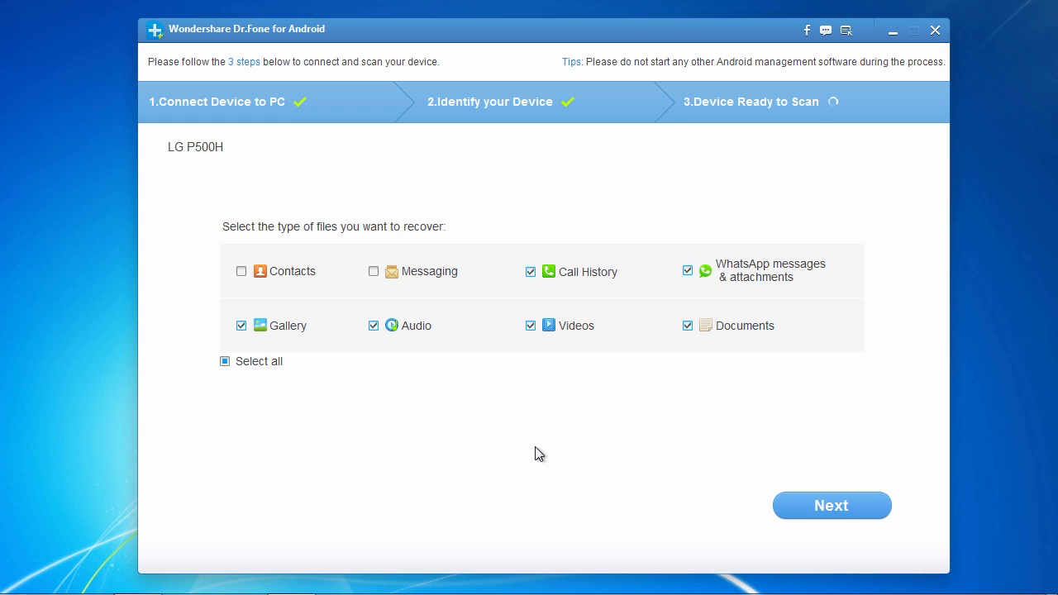
{"action": "left_click", "coordinate": [224, 361]}
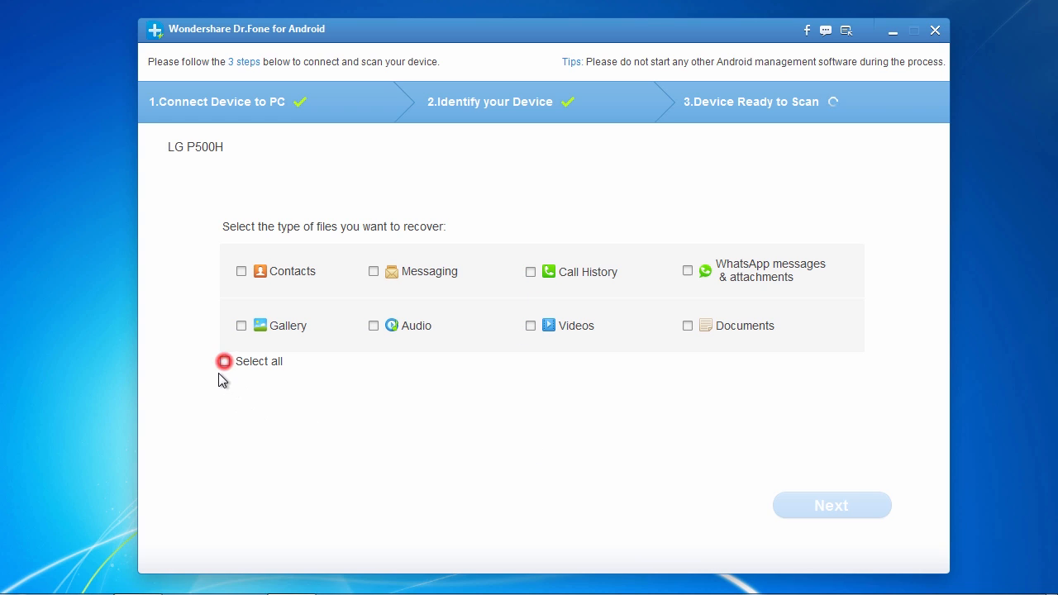
{"action": "left_click", "coordinate": [224, 361]}
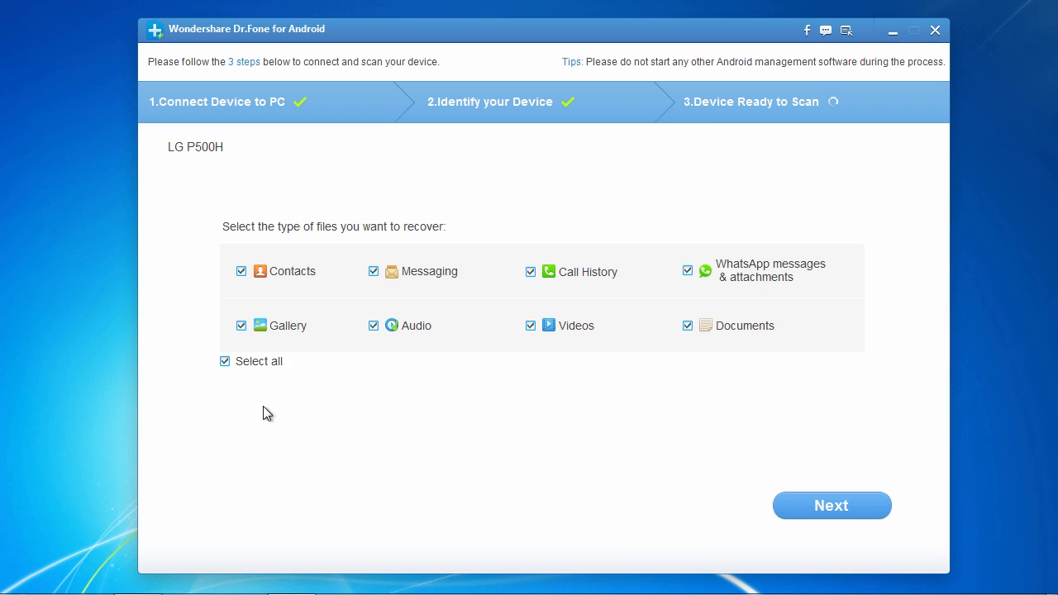
{"action": "left_click", "coordinate": [832, 505]}
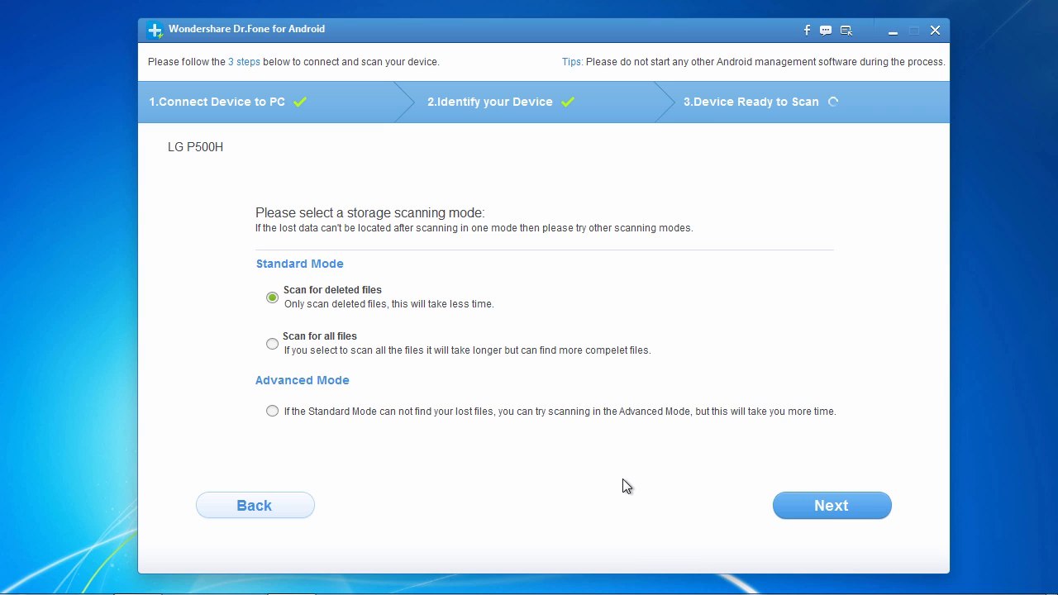
{"action": "mouse_move", "coordinate": [234, 344]}
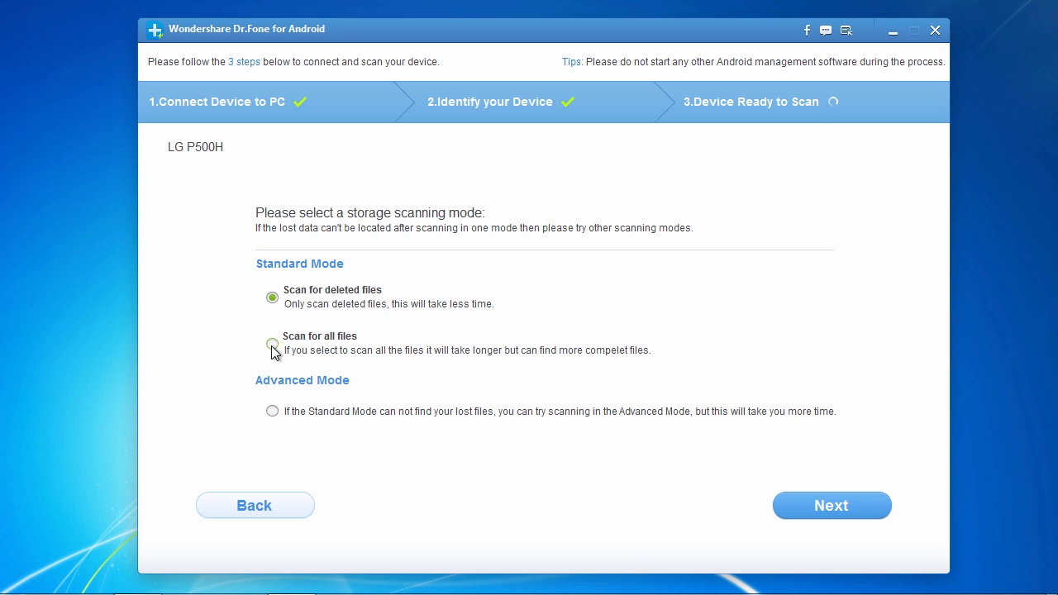
- Choose Standard Mode 'Scan for deleted files' and scan the LG P500H
{"action": "left_click", "coordinate": [272, 343]}
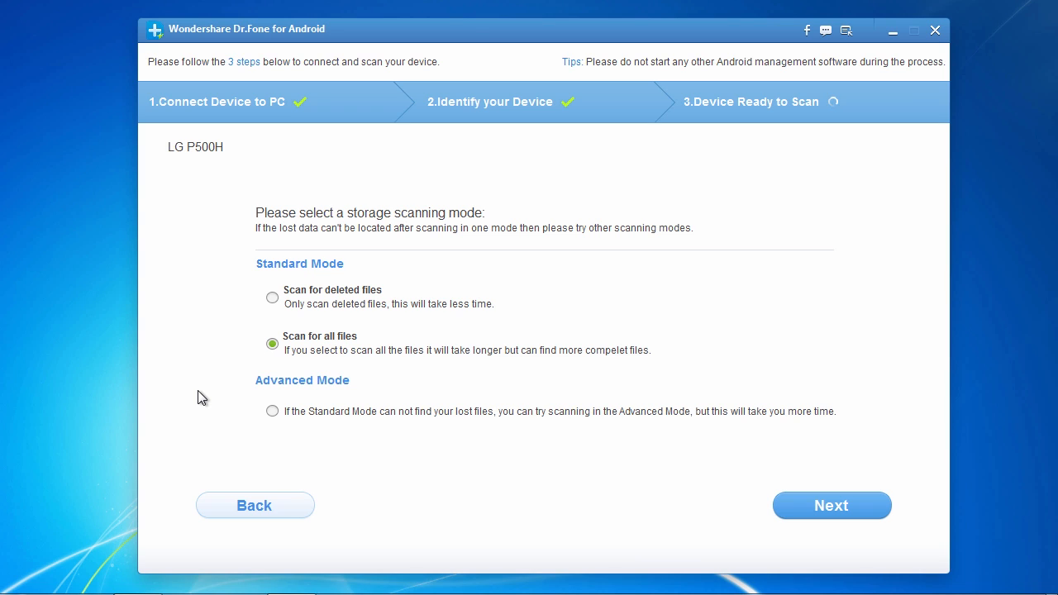
{"action": "mouse_move", "coordinate": [273, 298]}
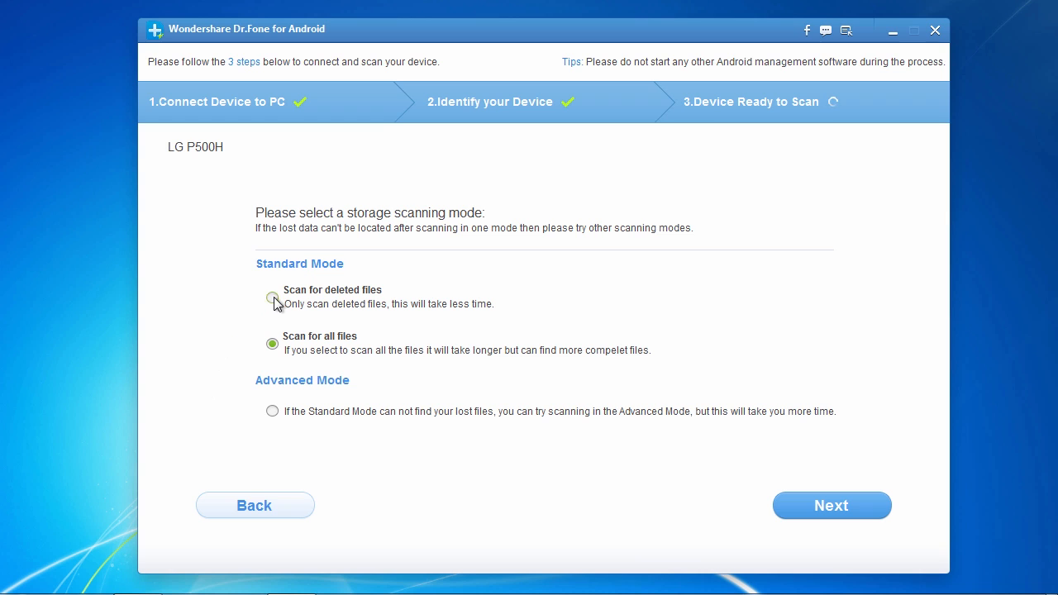
{"action": "left_click", "coordinate": [272, 297]}
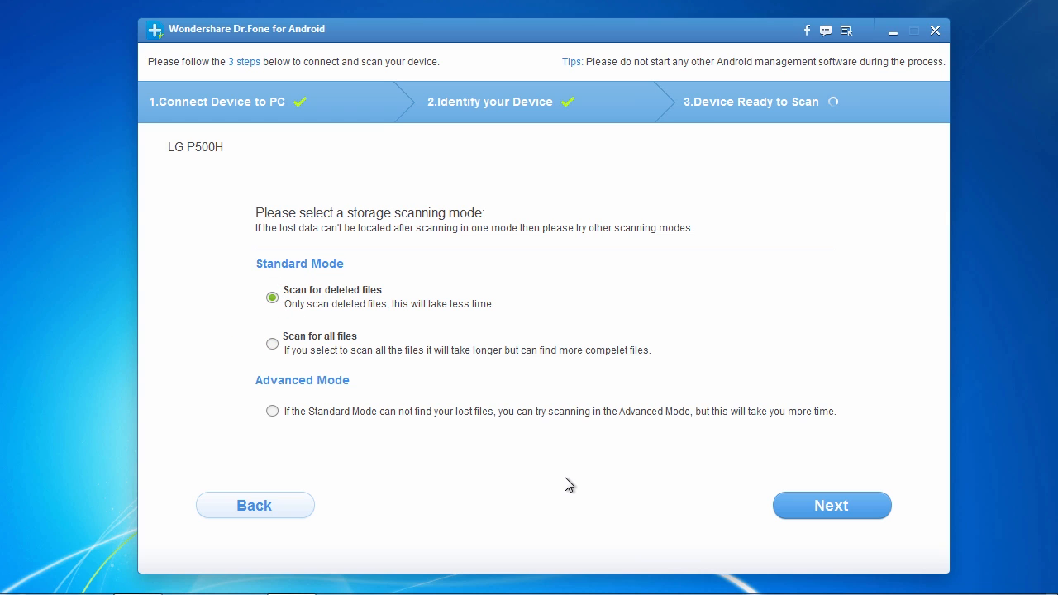
{"action": "left_click", "coordinate": [832, 505]}
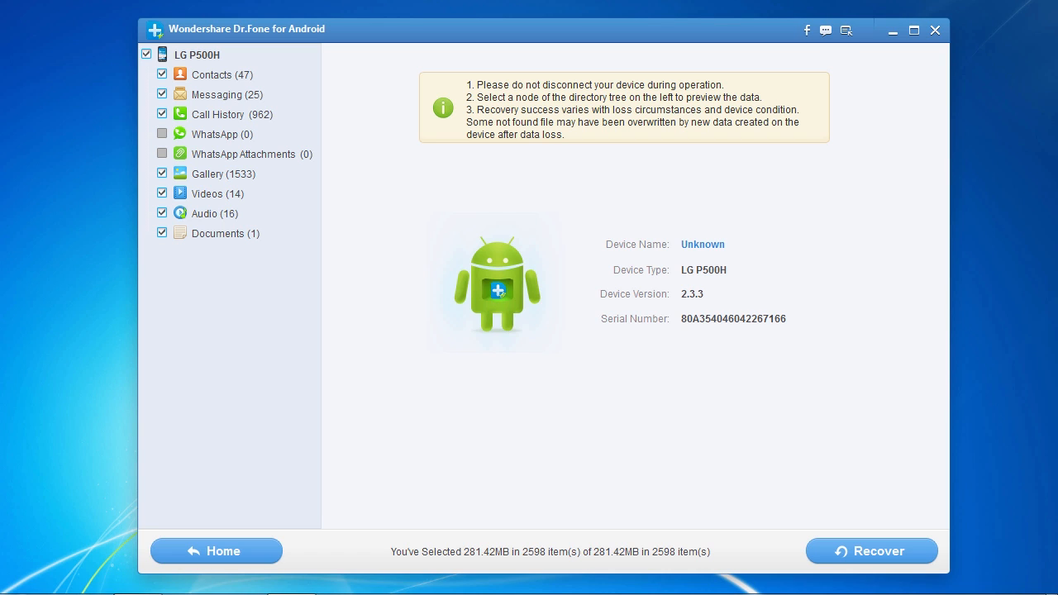
{"action": "mouse_move", "coordinate": [326, 150]}
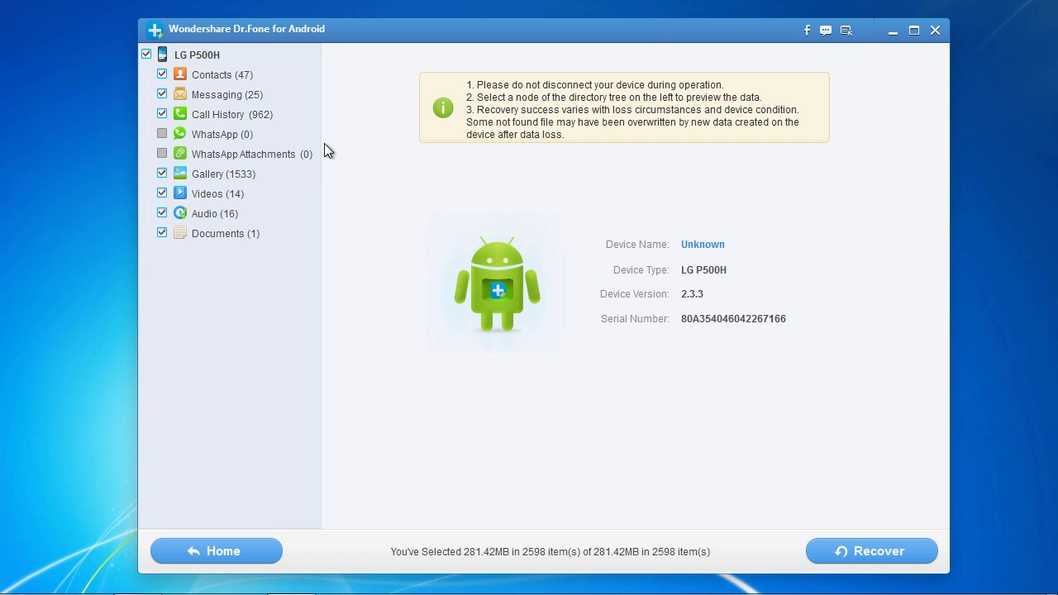
{"action": "mouse_move", "coordinate": [318, 242]}
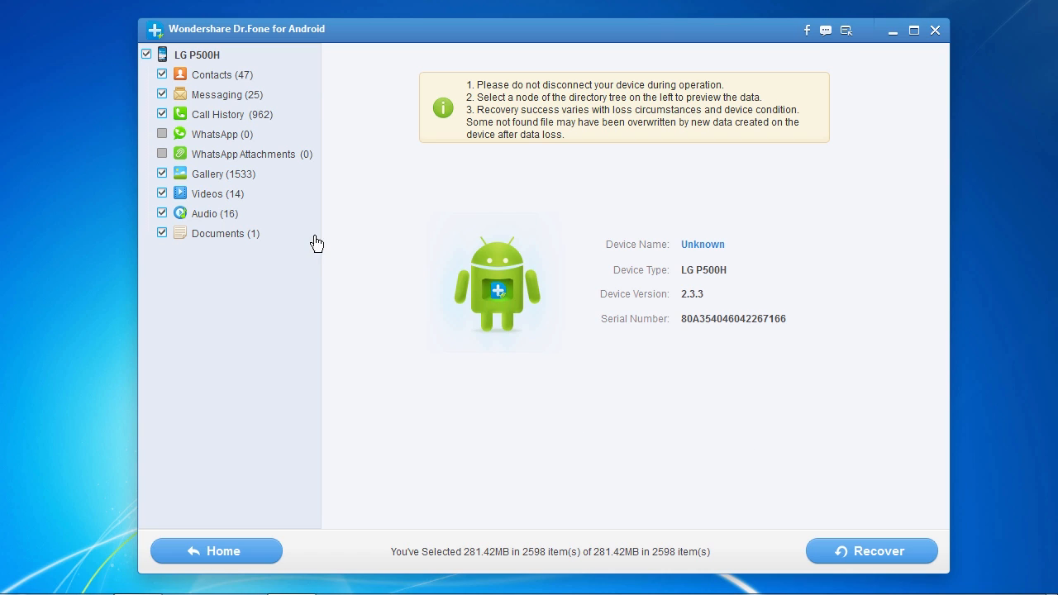
- Preview found Contacts and the 14 Videos, leaving all 2598 items checked
{"action": "left_click", "coordinate": [212, 75]}
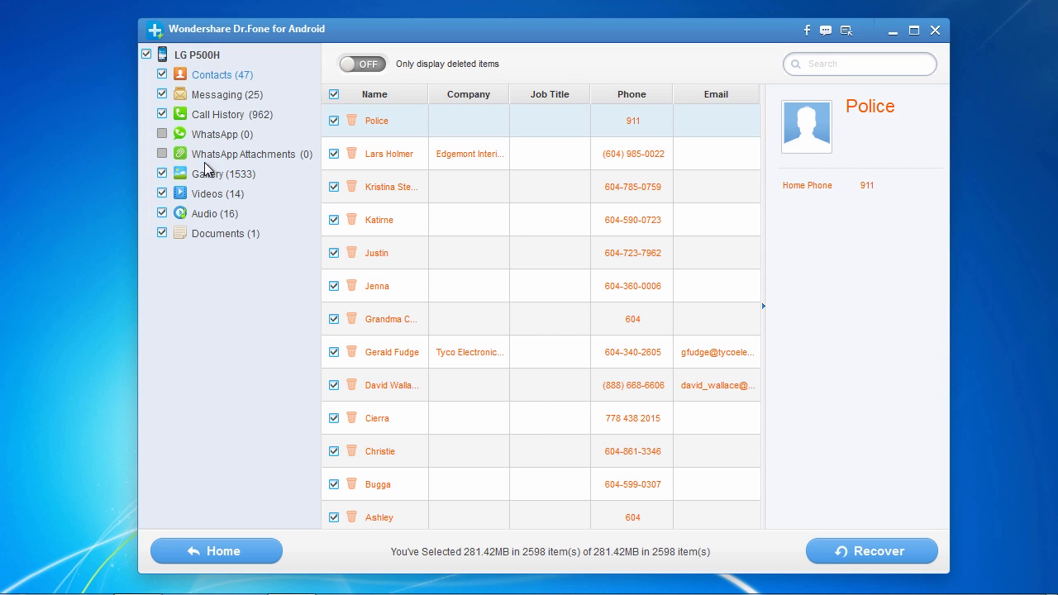
{"action": "left_click", "coordinate": [208, 193]}
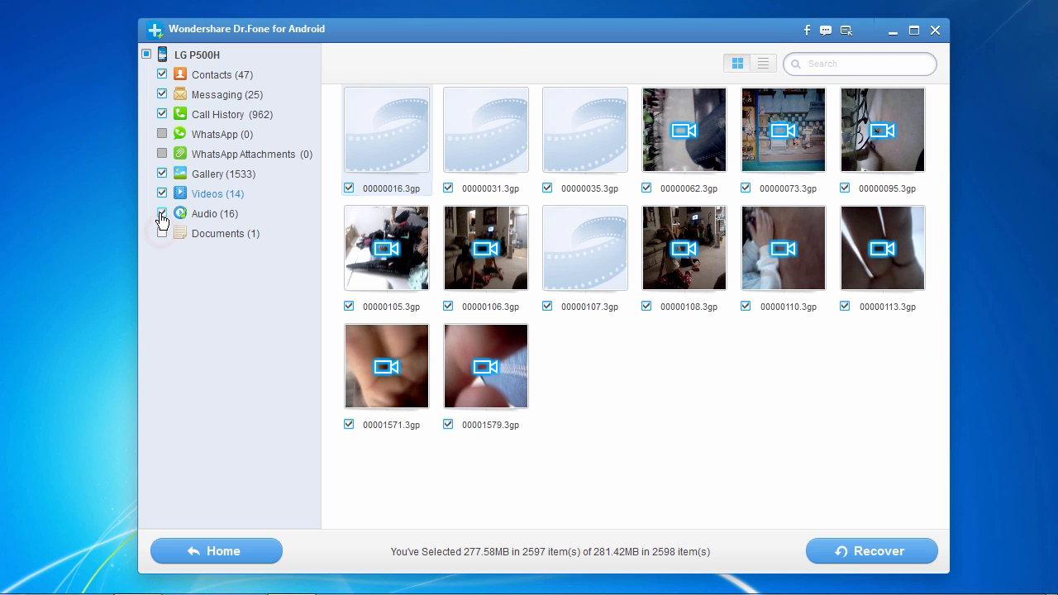
{"action": "left_click", "coordinate": [162, 193]}
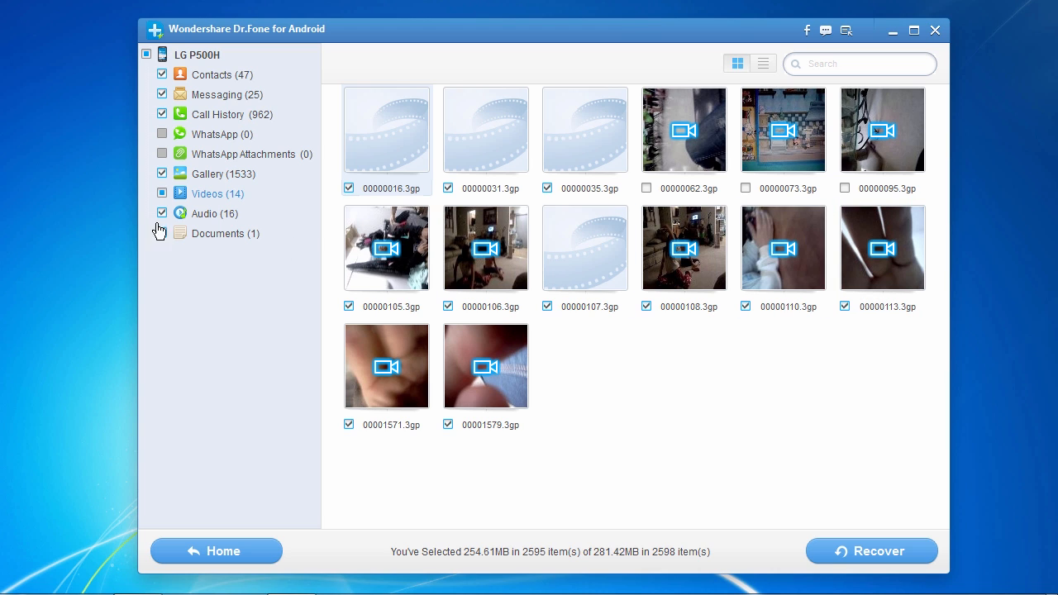
{"action": "left_click", "coordinate": [162, 194]}
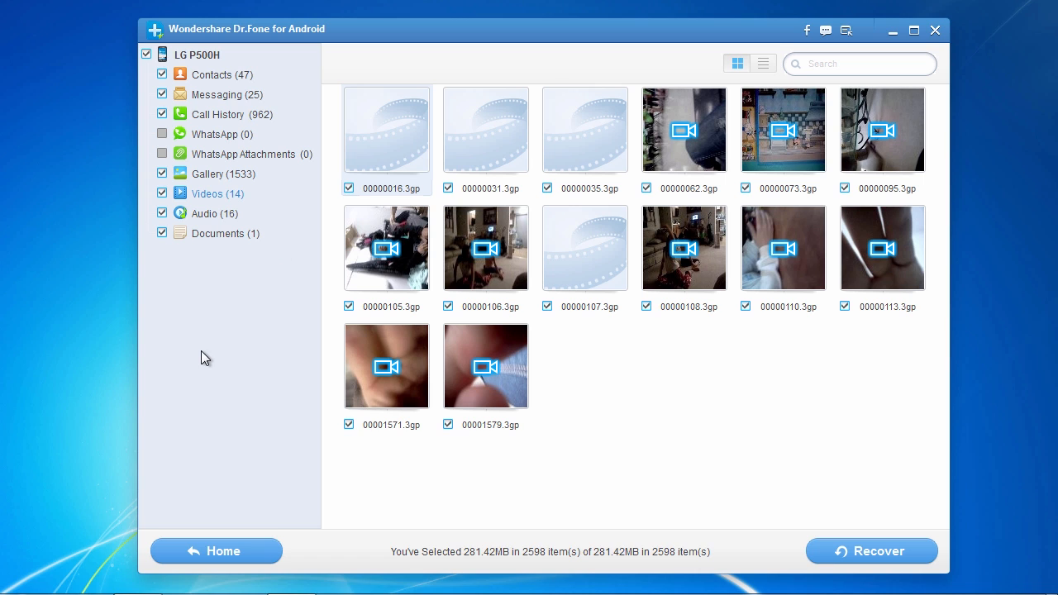
{"action": "mouse_move", "coordinate": [706, 472]}
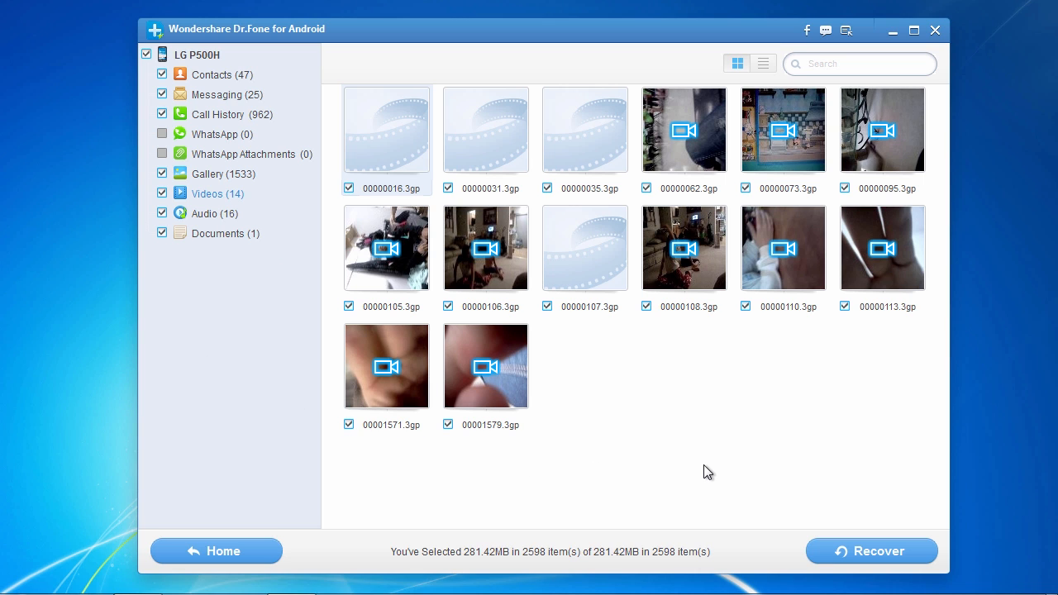
{"action": "mouse_move", "coordinate": [871, 551]}
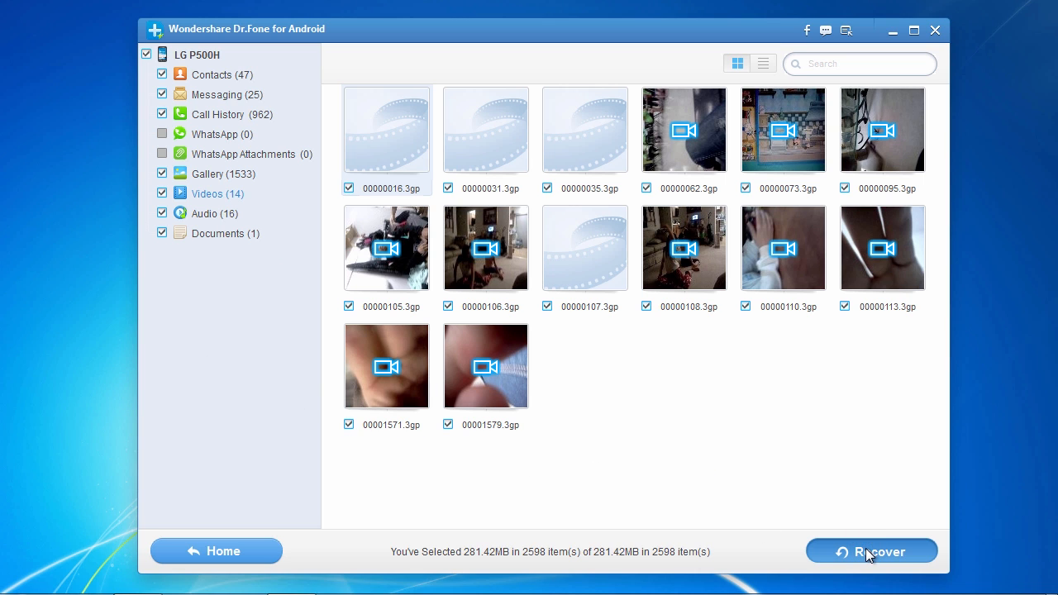
- Recover the 2598 selected items, keeping Documents as the output folder
{"action": "left_click", "coordinate": [871, 550]}
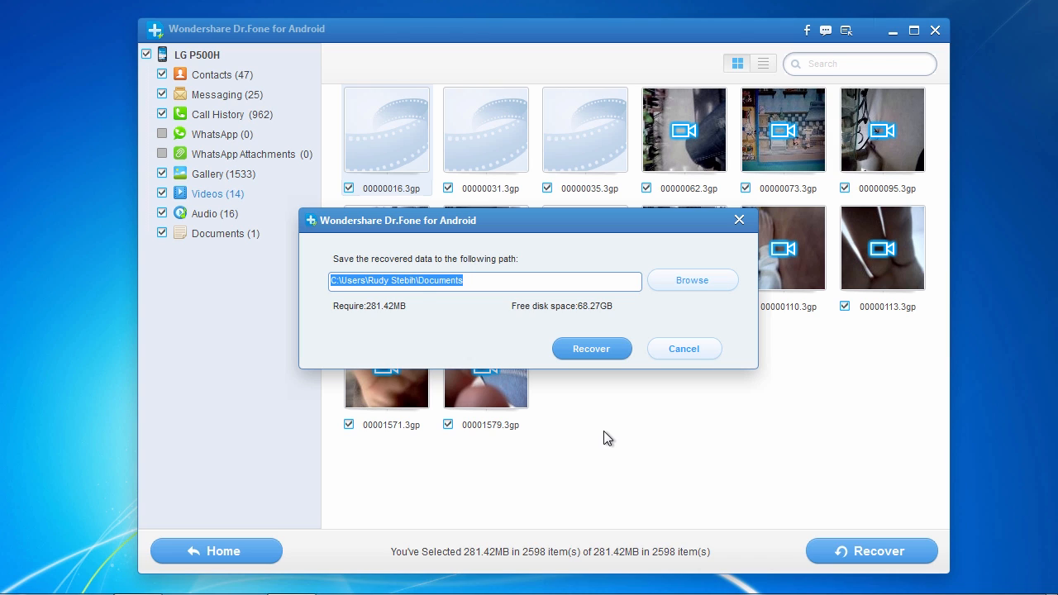
{"action": "mouse_move", "coordinate": [421, 306]}
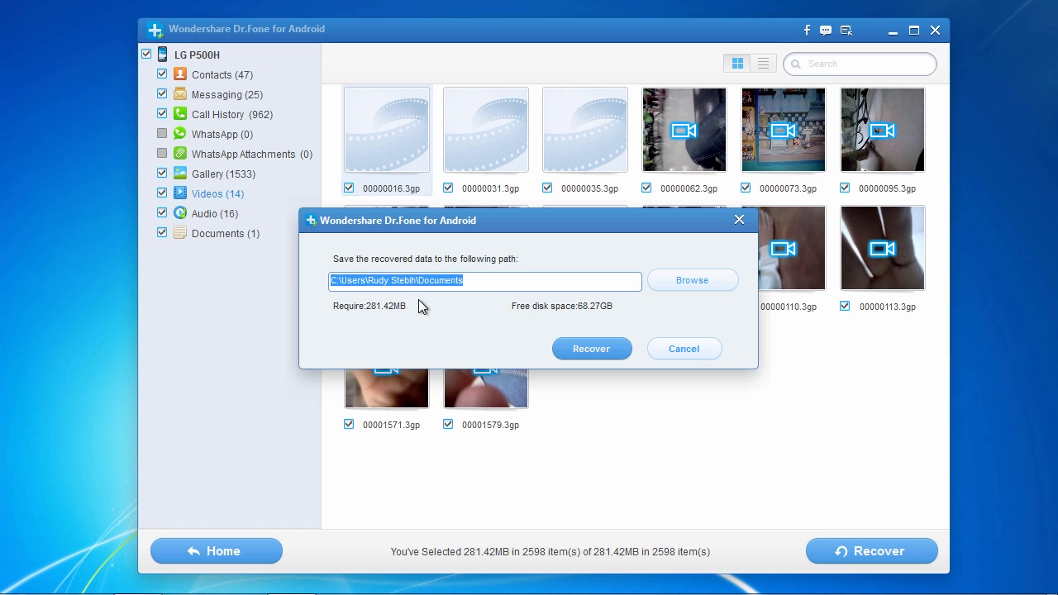
{"action": "left_click", "coordinate": [591, 348]}
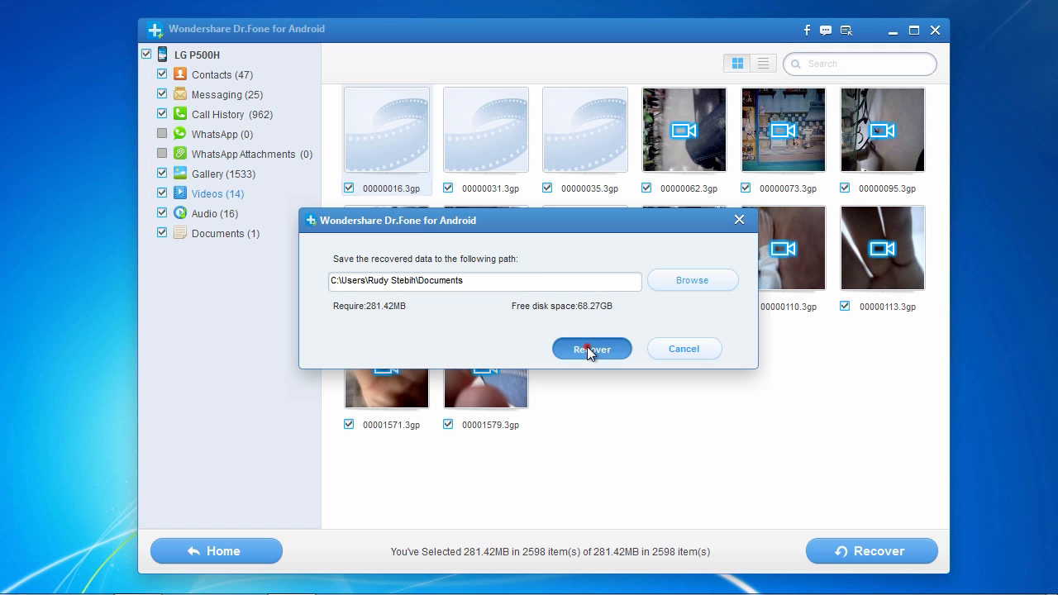
{"action": "left_click", "coordinate": [592, 348]}
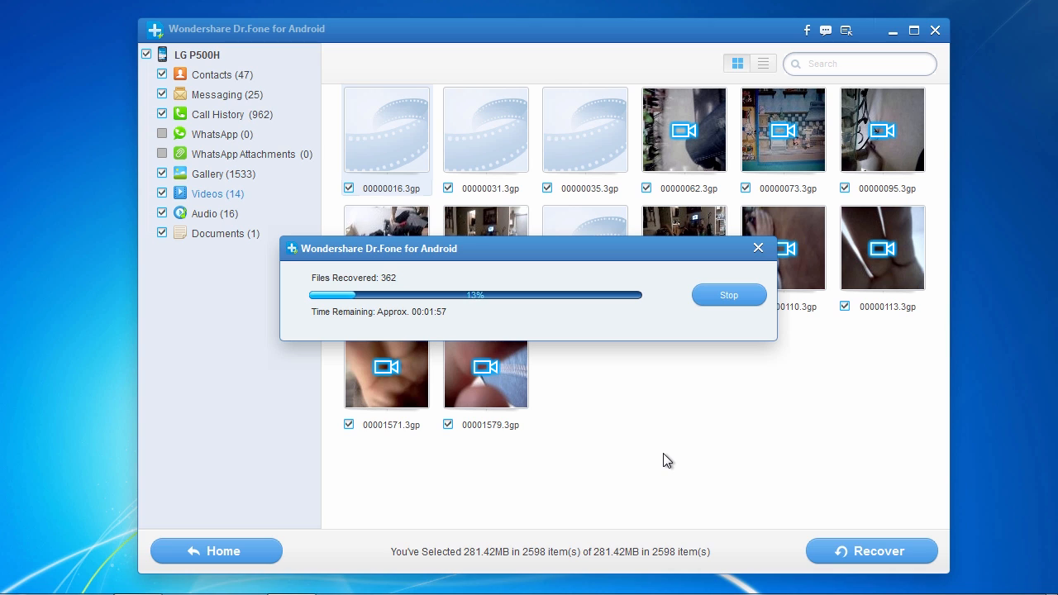
{"action": "mouse_move", "coordinate": [976, 443]}
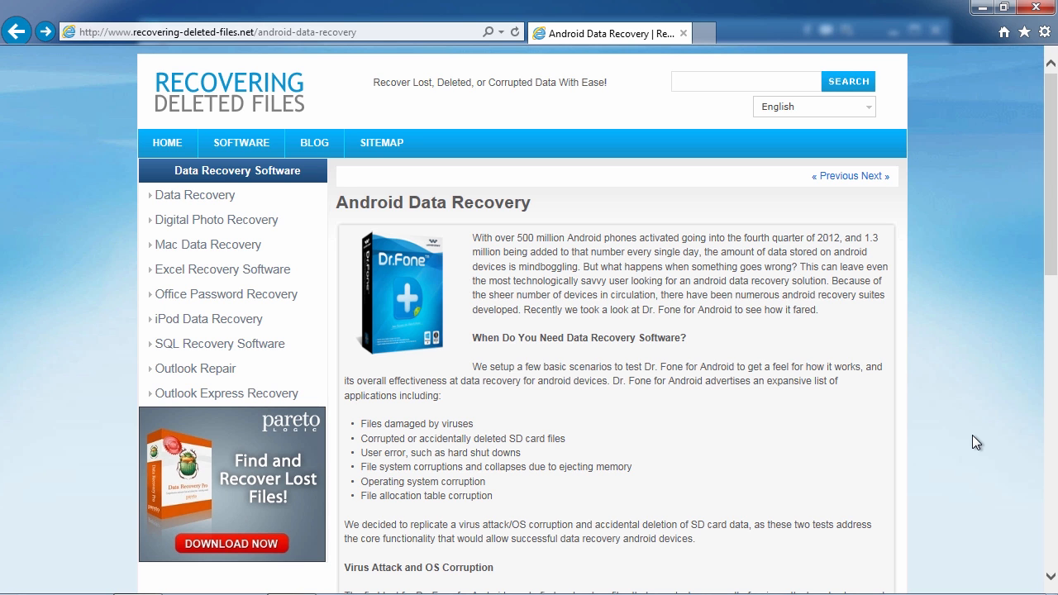
{"action": "mouse_move", "coordinate": [1023, 323]}
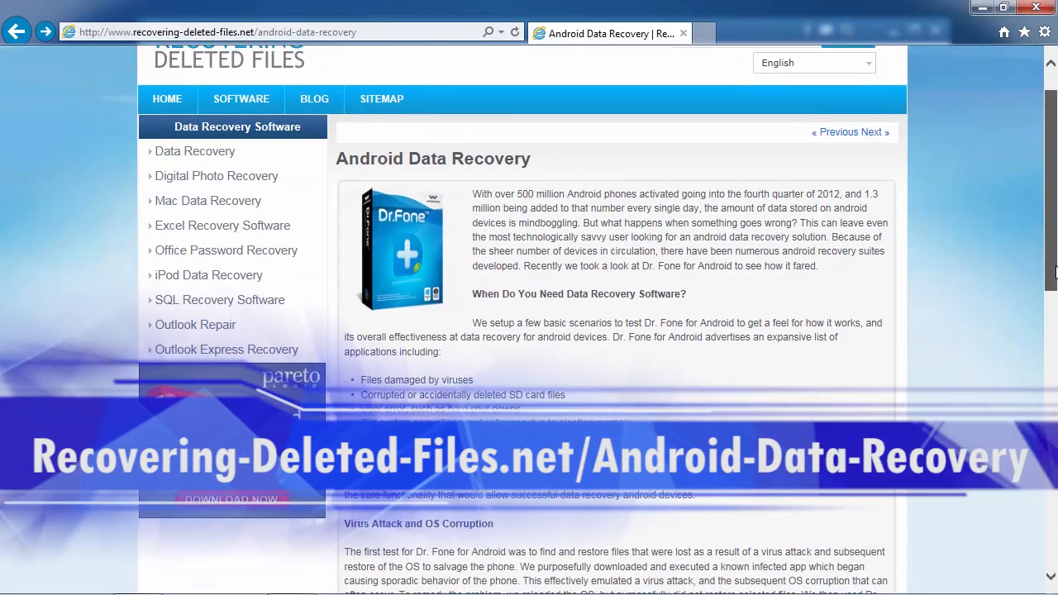
{"action": "scroll", "scroll_direction": "down", "scroll_amount": 3}
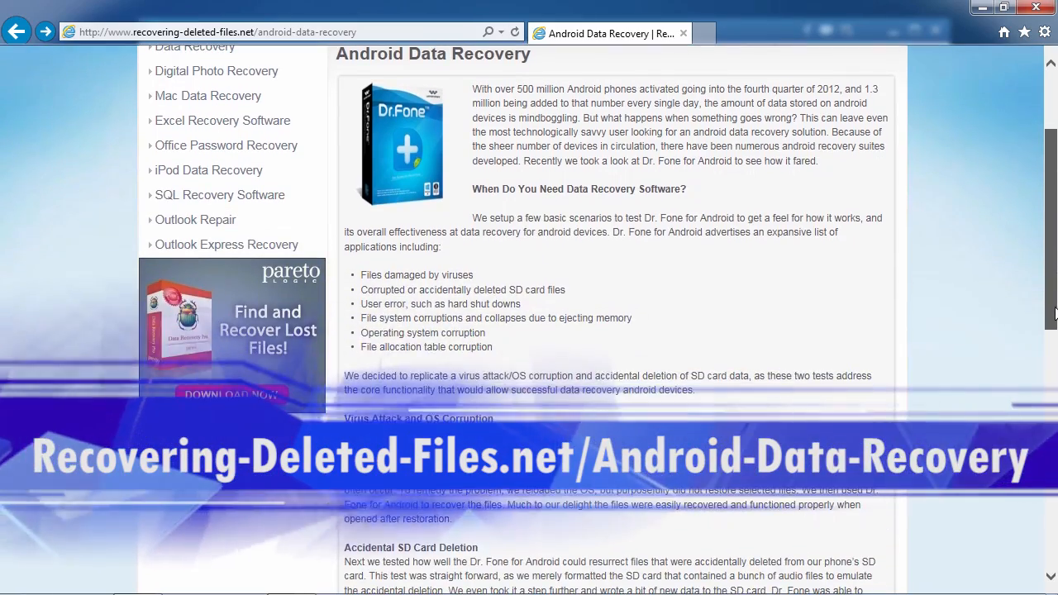
{"action": "scroll", "scroll_direction": "down", "scroll_amount": 3}
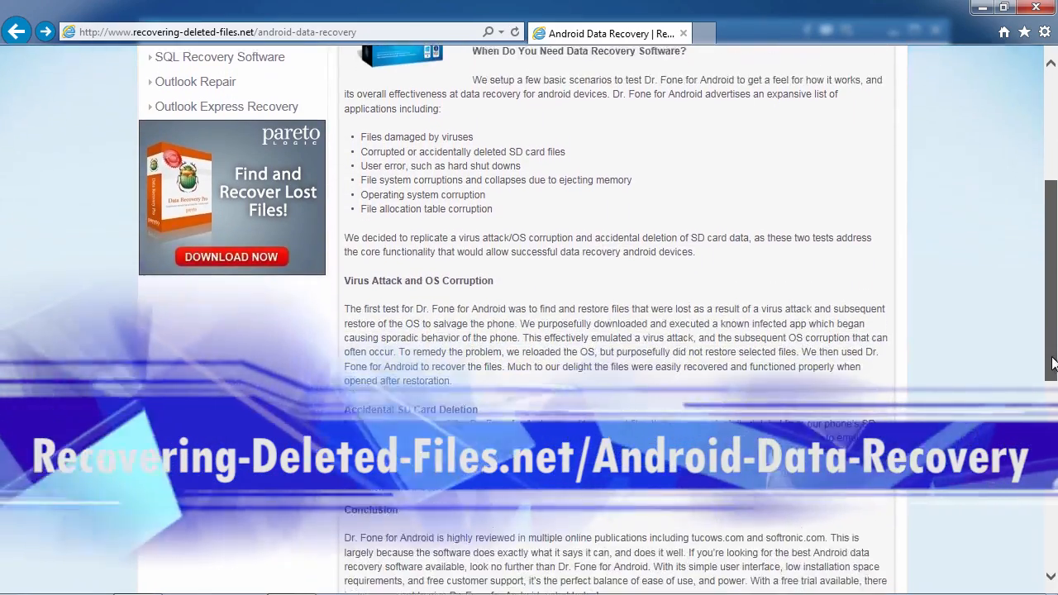
{"action": "scroll", "scroll_direction": "down", "scroll_amount": 3}
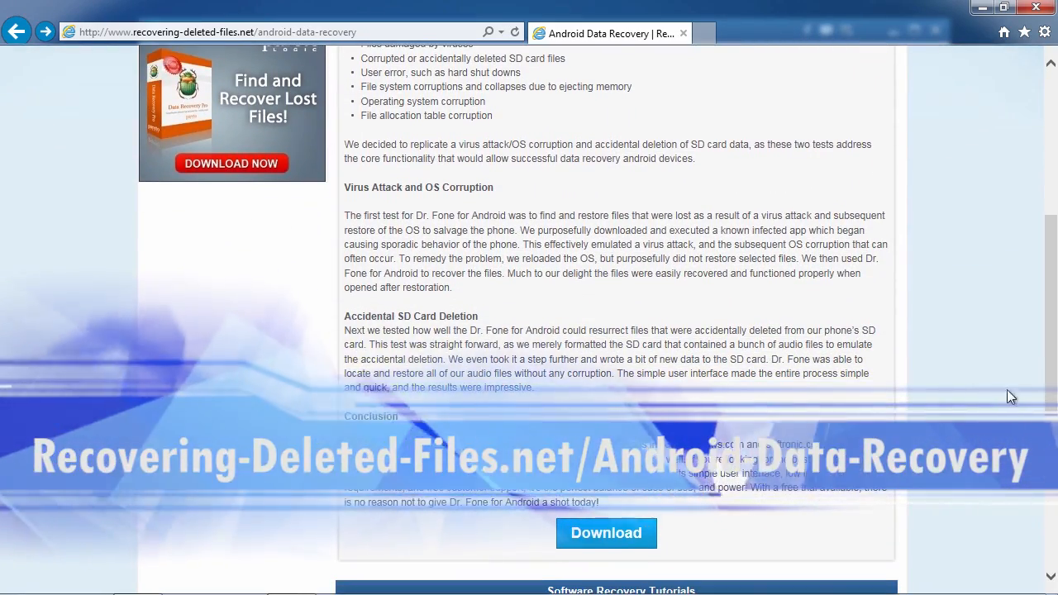